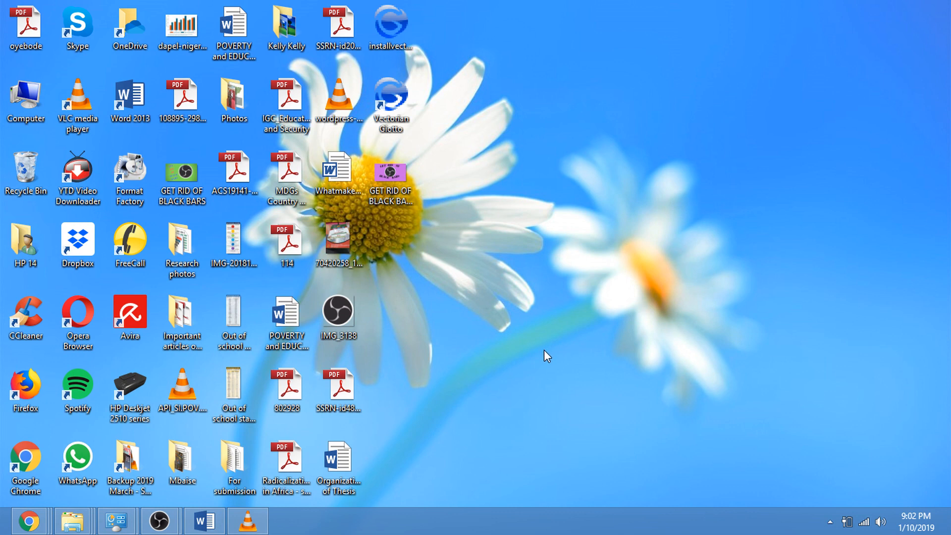
pyautogui.moveTo(540, 344)
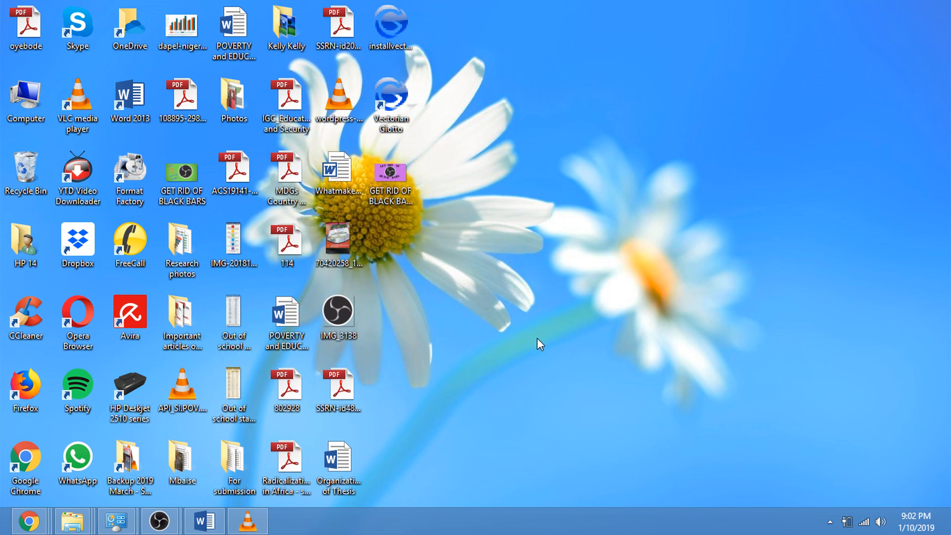
# Step: Open the desktop context menu that lists Screen resolution
pyautogui.rightClick(540, 343)
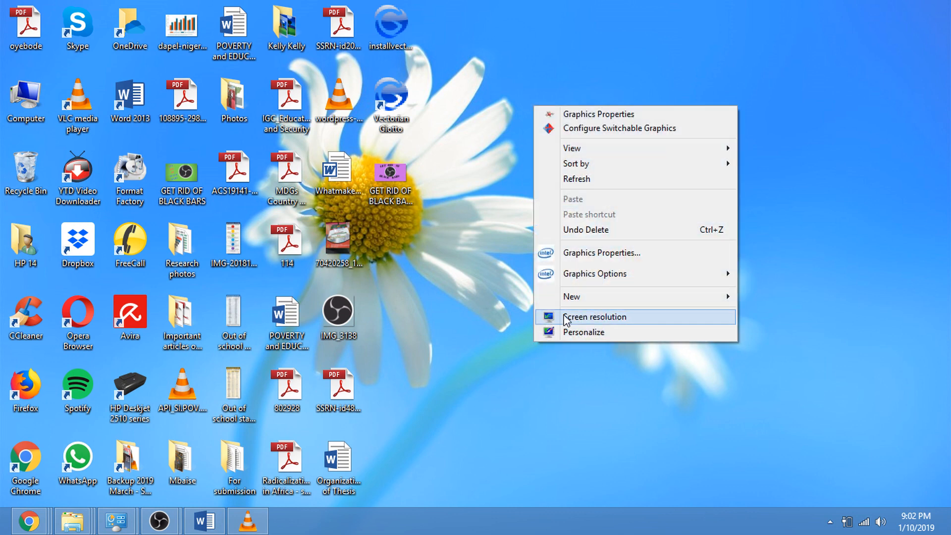
pyautogui.moveTo(593, 321)
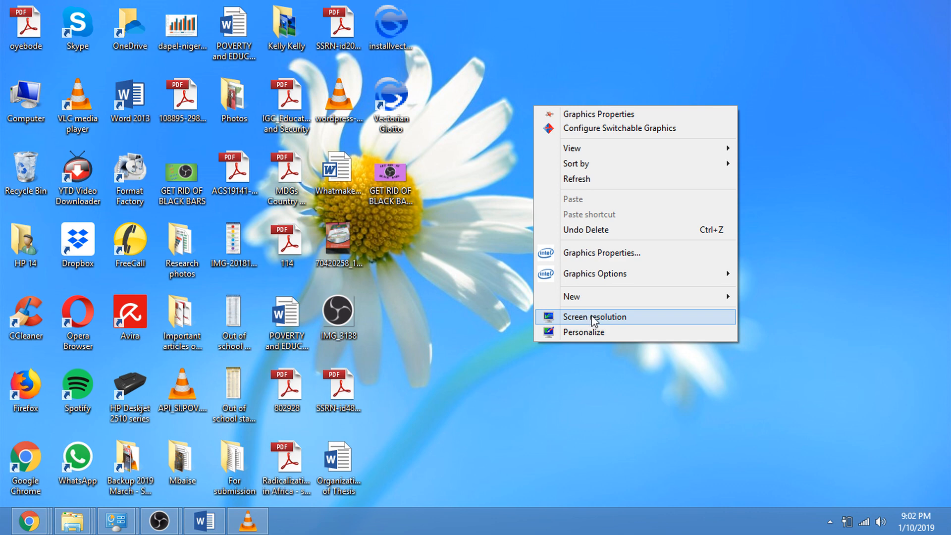
pyautogui.moveTo(619, 320)
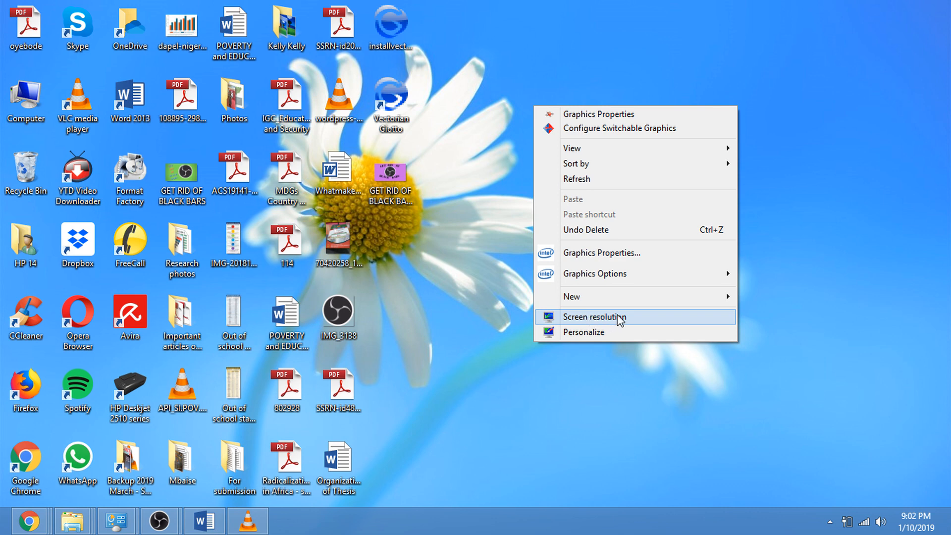
# Step: Open Screen Resolution and confirm the display is 1366 × 768 (Recommended)
pyautogui.click(595, 316)
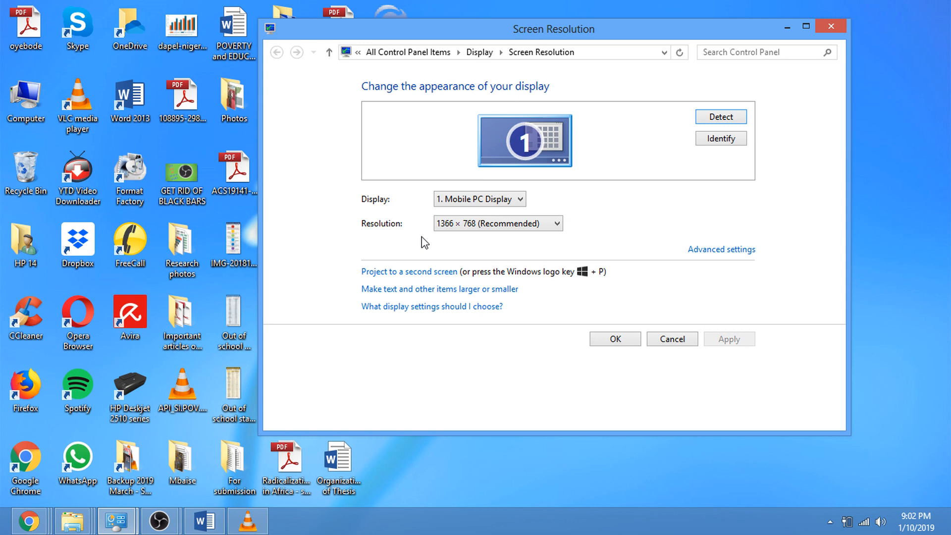
pyautogui.moveTo(407, 233)
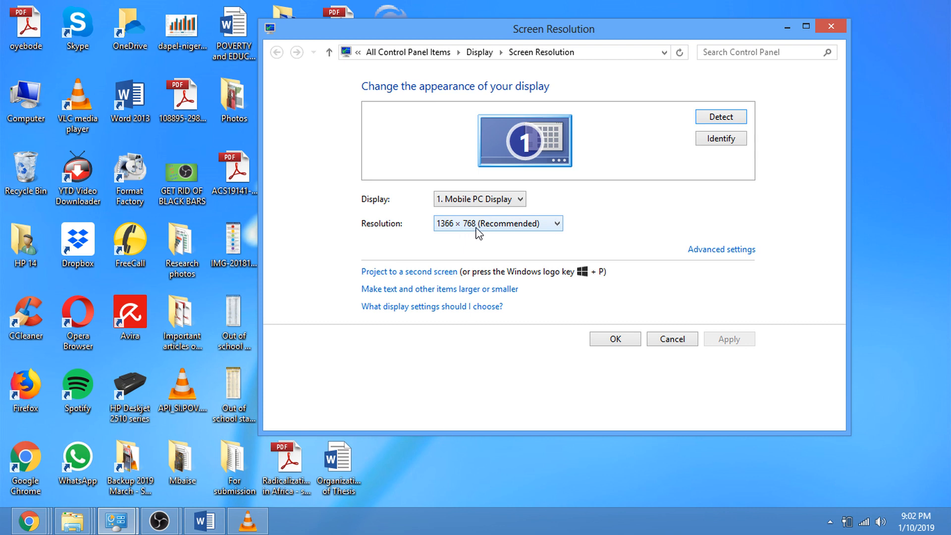
pyautogui.moveTo(475, 236)
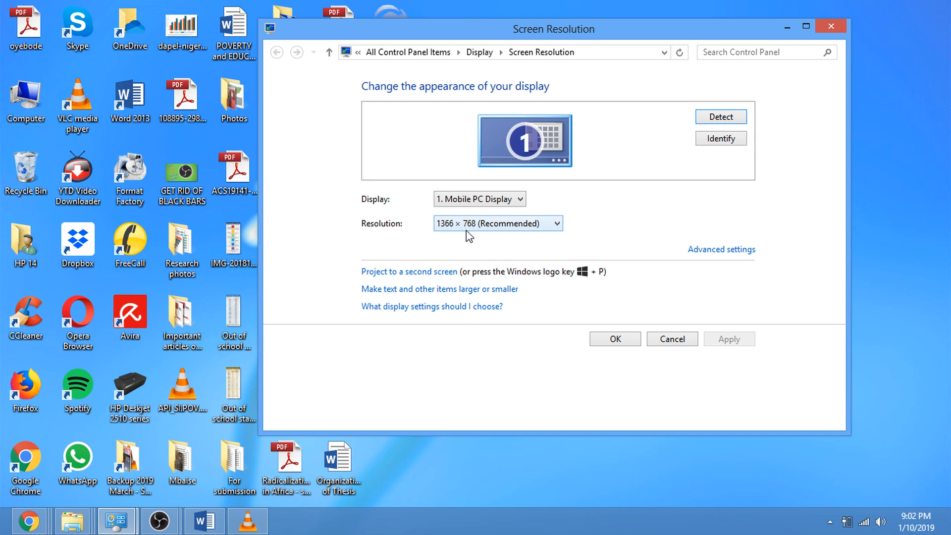
pyautogui.moveTo(614, 213)
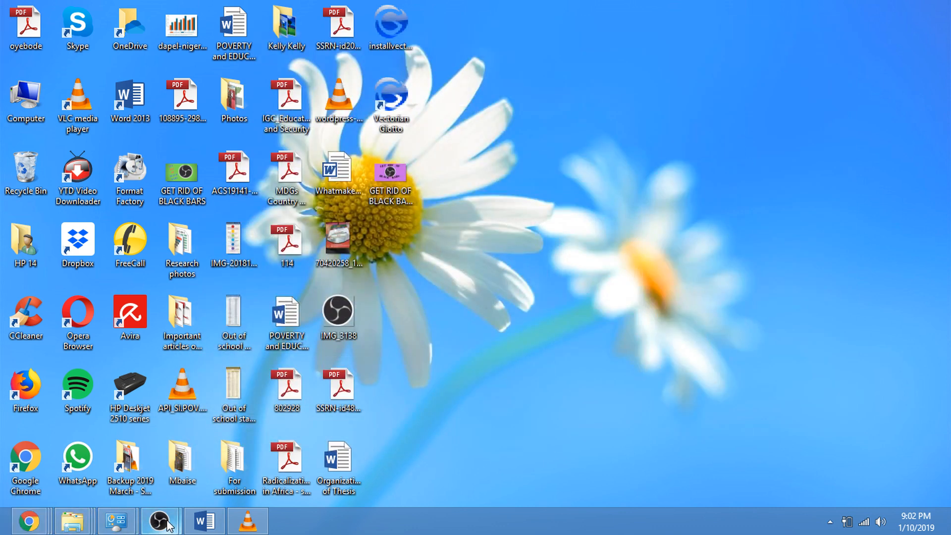
# Step: Bring OBS Studio to the front and open its Settings from the Controls dock
pyautogui.click(159, 520)
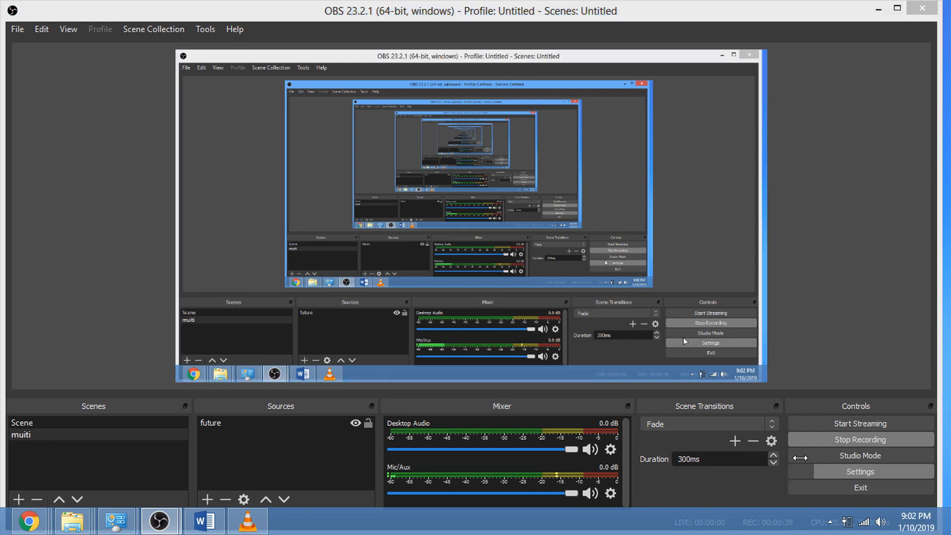
pyautogui.click(859, 471)
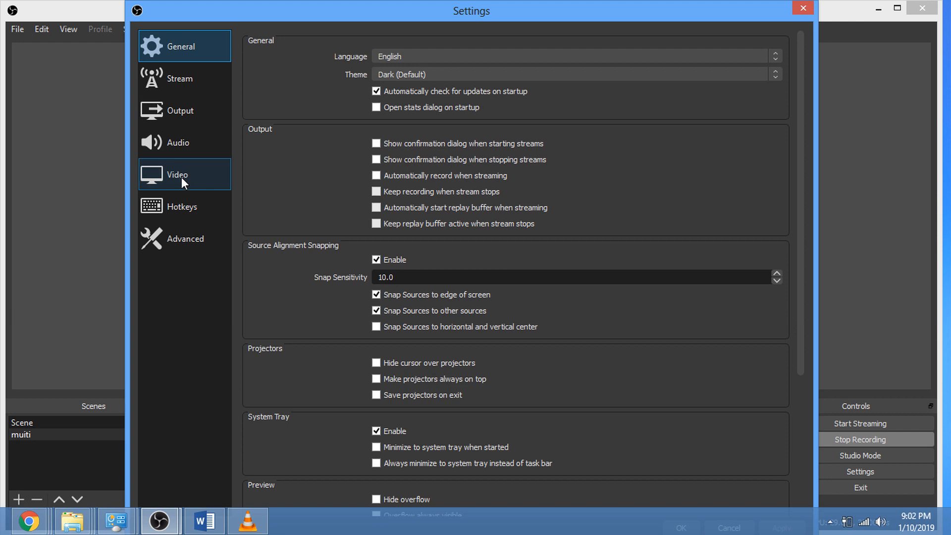
# Step: Show the Video page, with Base (Canvas) Resolution at 1366x768
pyautogui.click(176, 173)
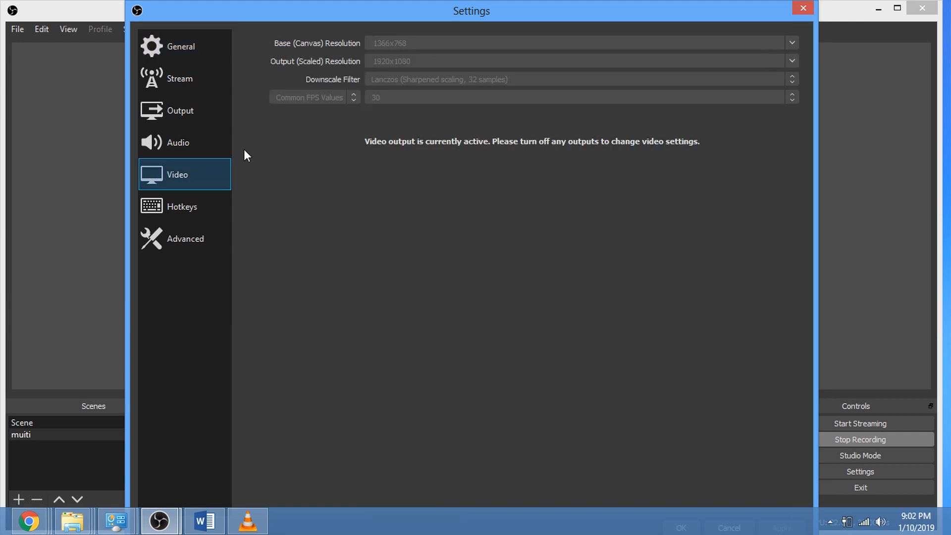
pyautogui.moveTo(317, 52)
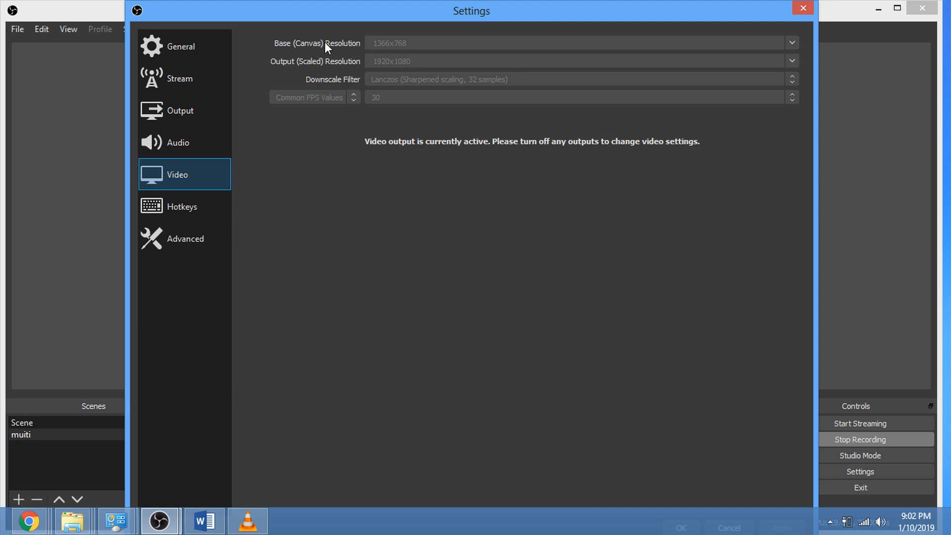
pyautogui.moveTo(359, 47)
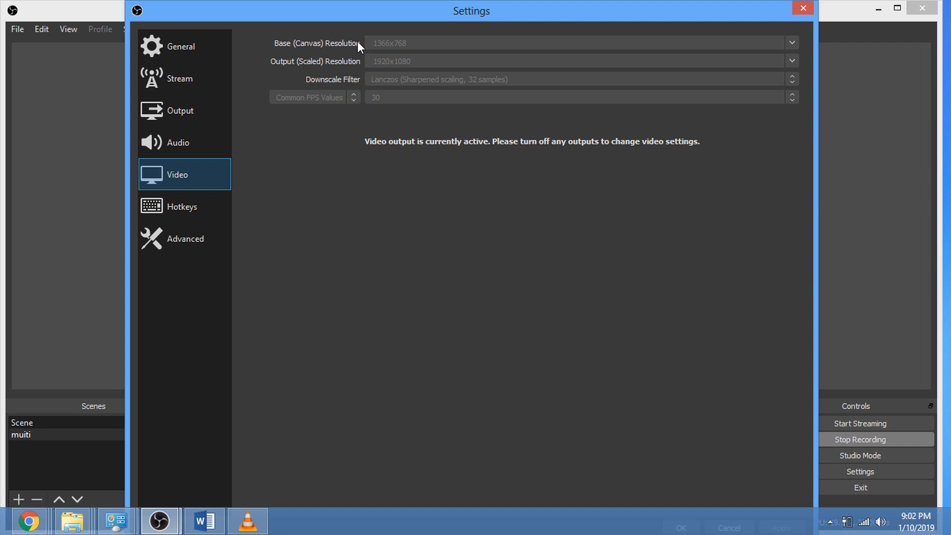
pyautogui.moveTo(395, 47)
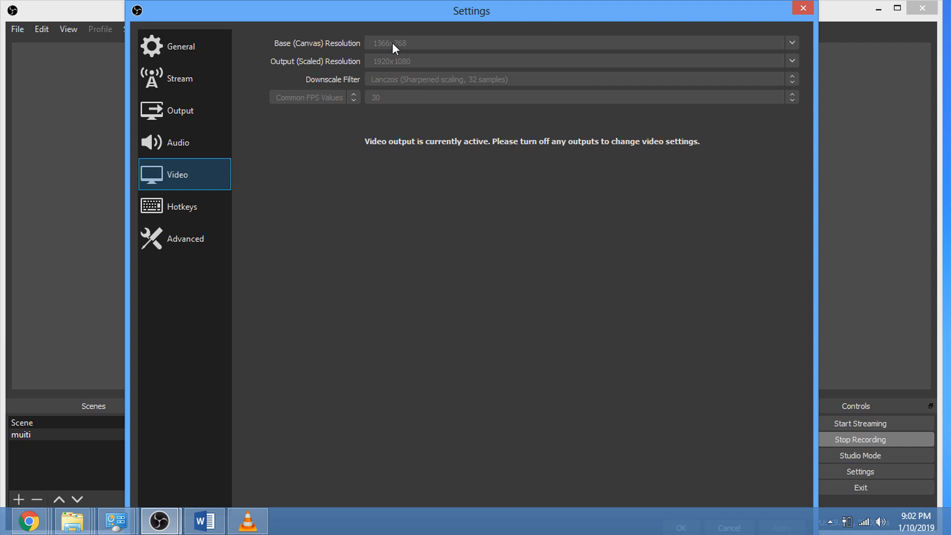
pyautogui.moveTo(368, 49)
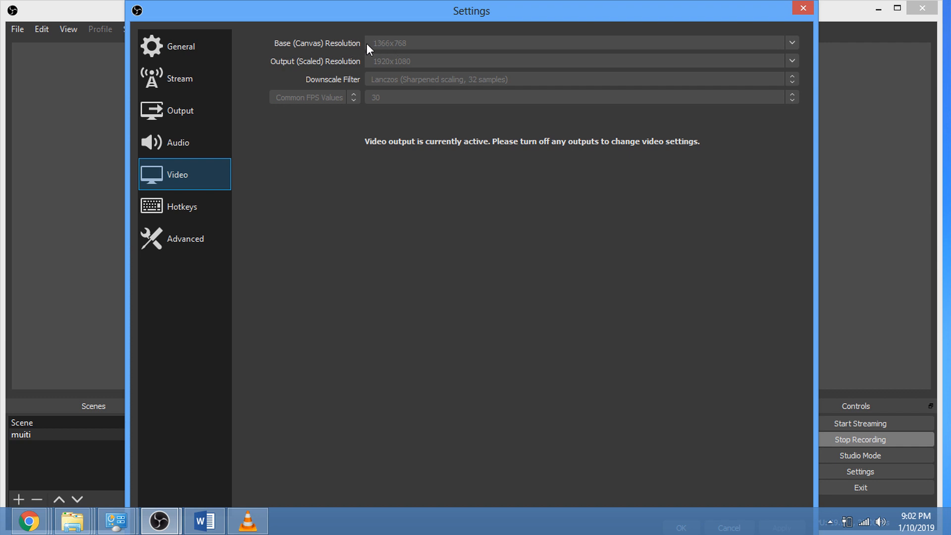
pyautogui.moveTo(311, 48)
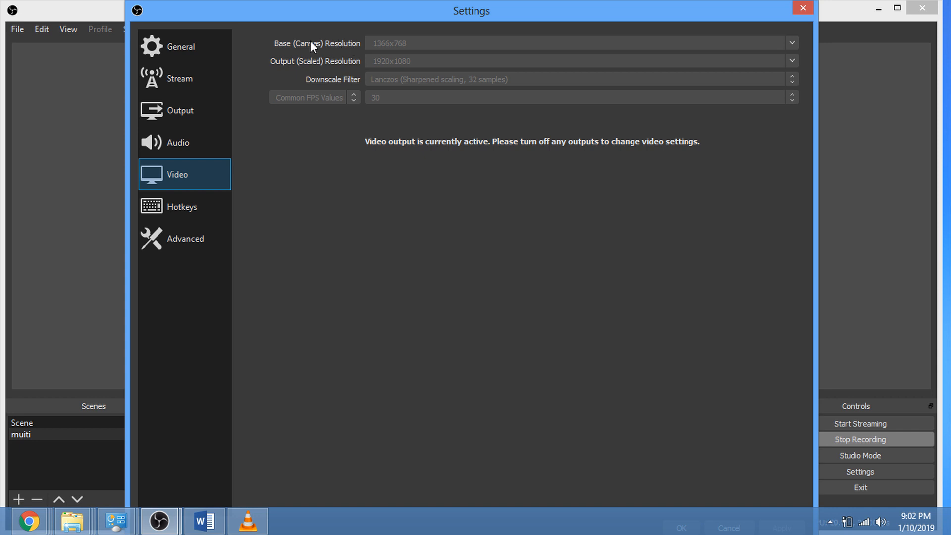
pyautogui.moveTo(320, 51)
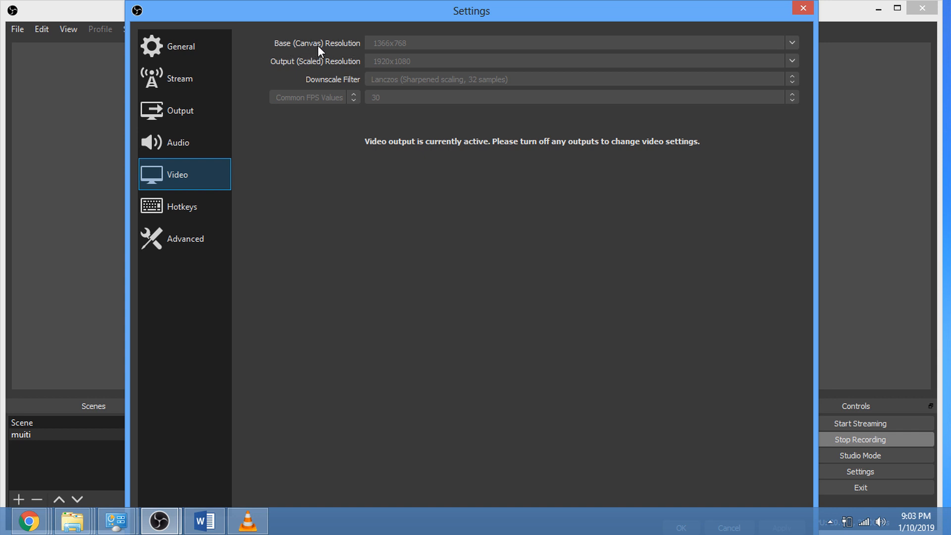
pyautogui.moveTo(330, 51)
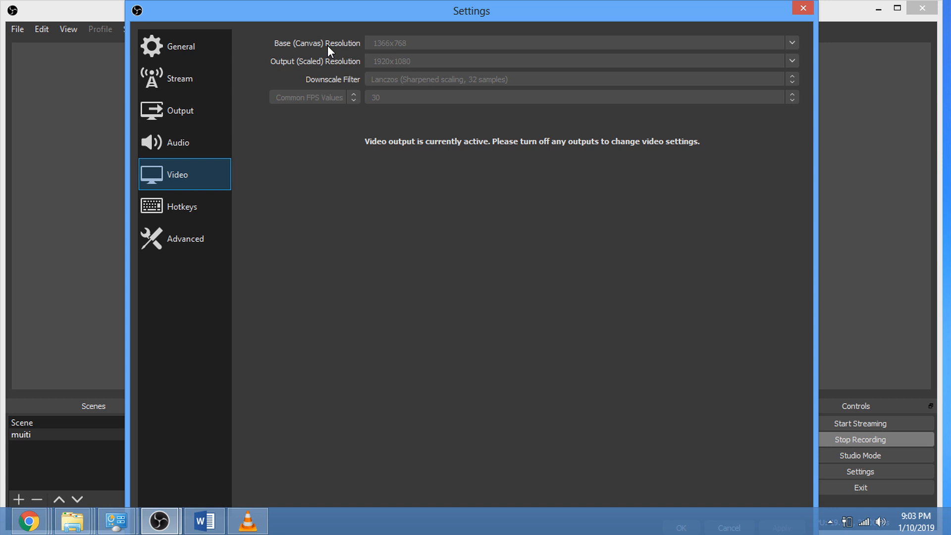
pyautogui.moveTo(371, 51)
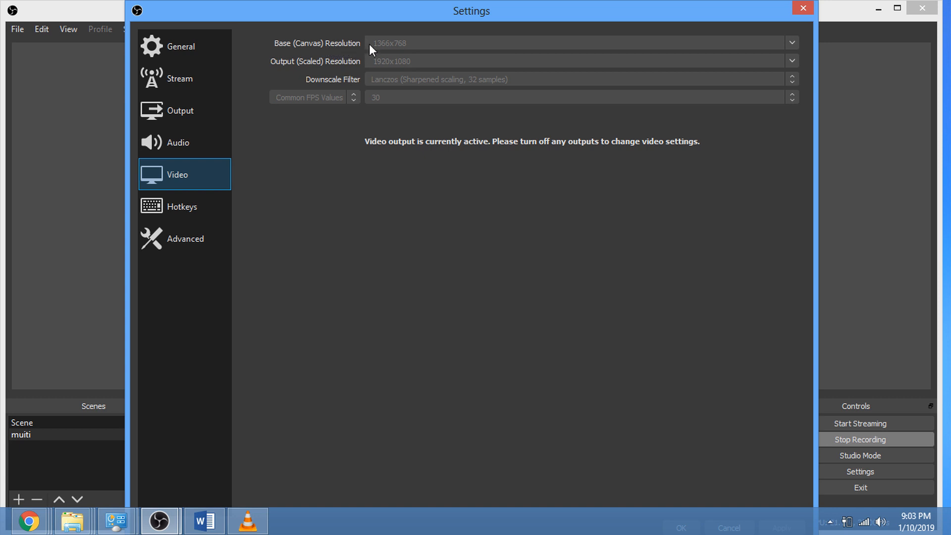
pyautogui.moveTo(180, 110)
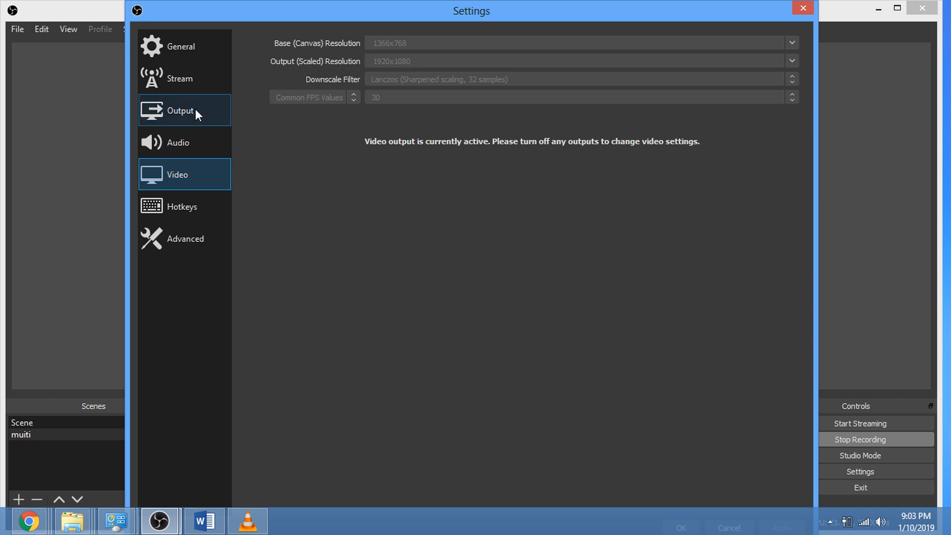
pyautogui.moveTo(187, 119)
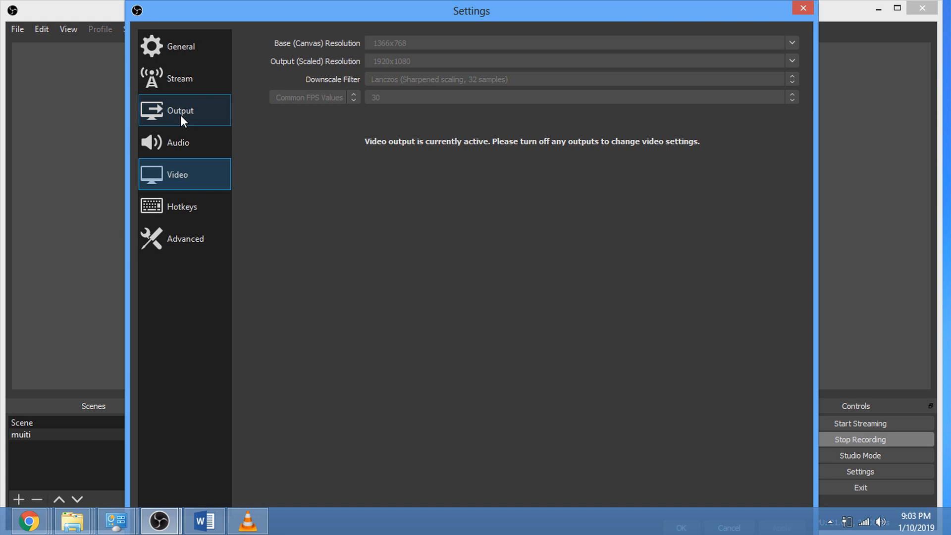
# Step: Show the Output page, leaving Rescale Output unchecked
pyautogui.click(181, 110)
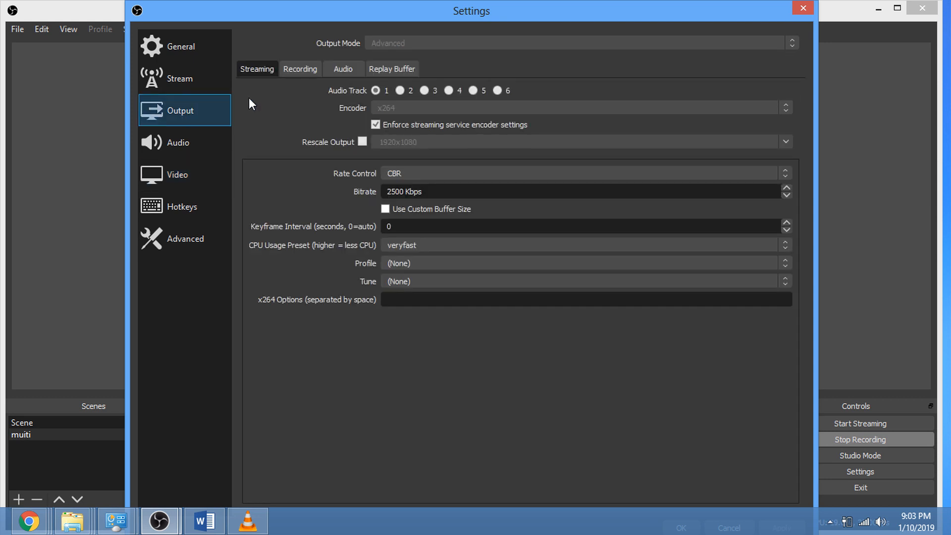
pyautogui.moveTo(301, 84)
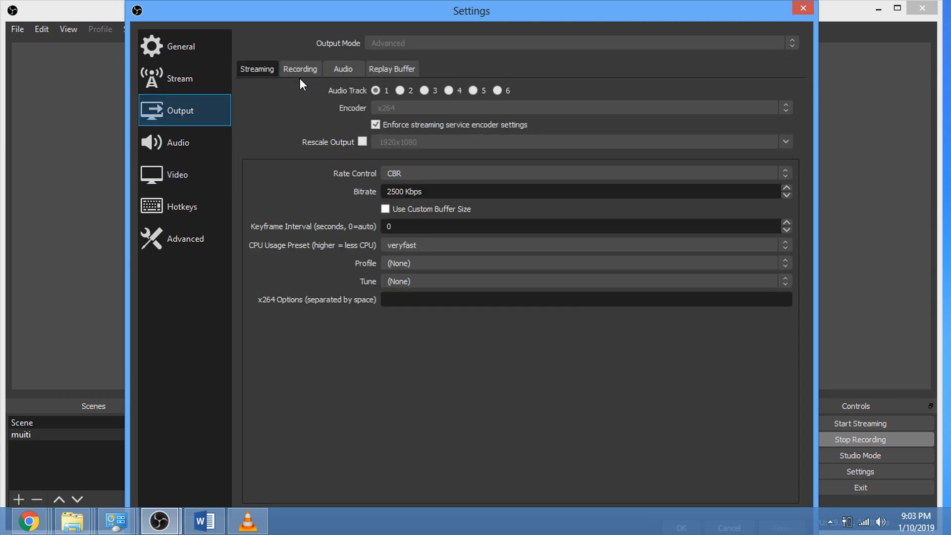
pyautogui.moveTo(312, 150)
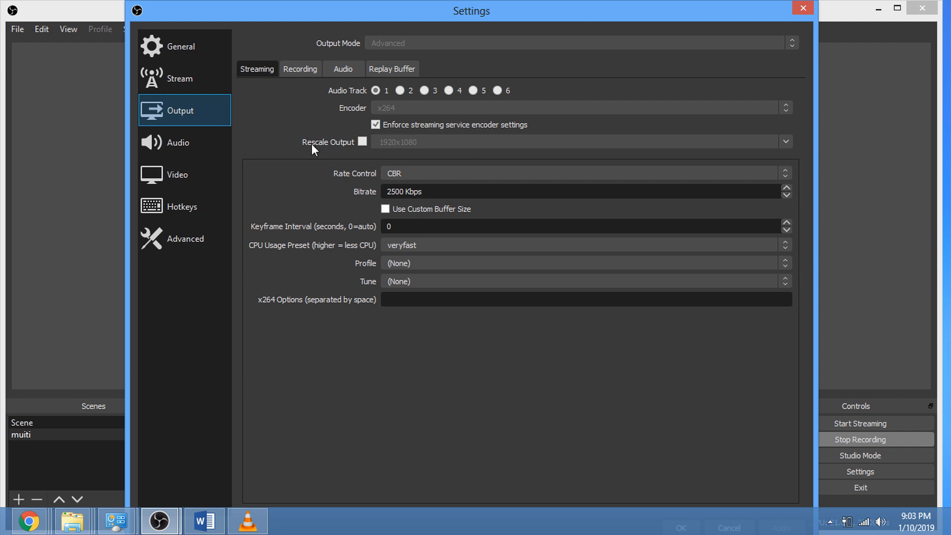
pyautogui.moveTo(359, 152)
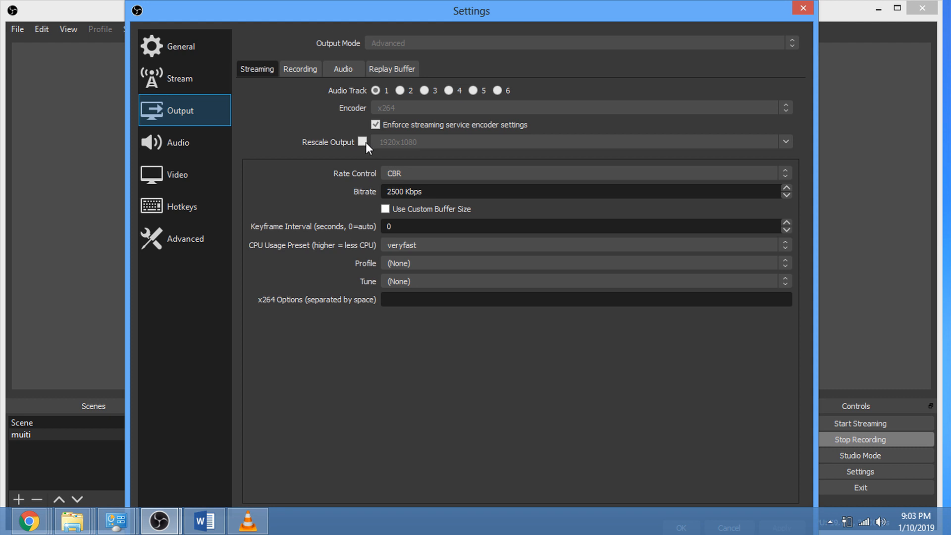
pyautogui.moveTo(362, 150)
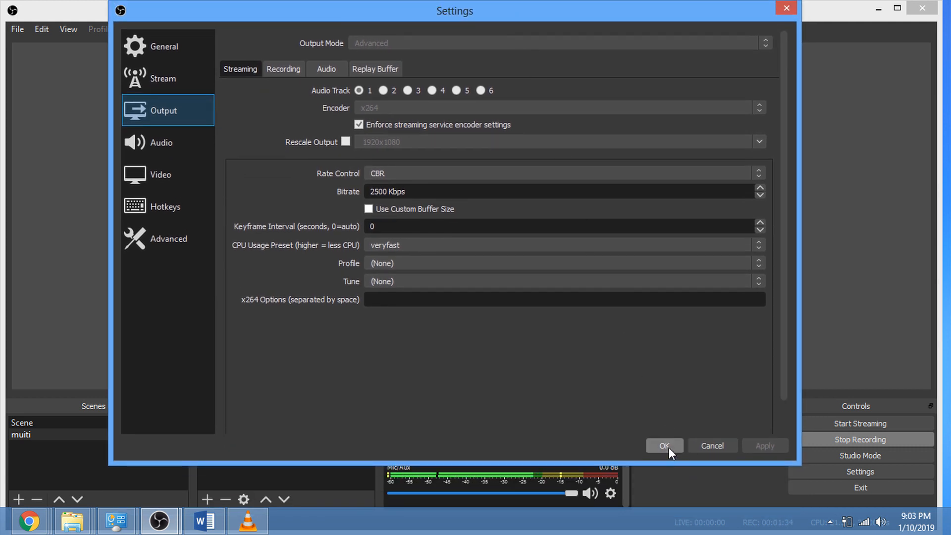
# Step: Confirm the Settings dialog with OK to save the changes
pyautogui.click(664, 445)
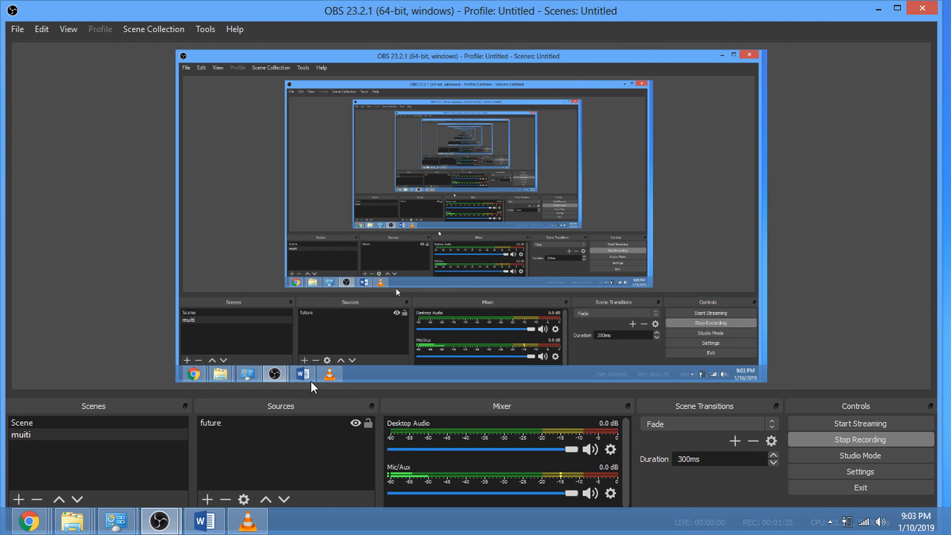
pyautogui.moveTo(273, 346)
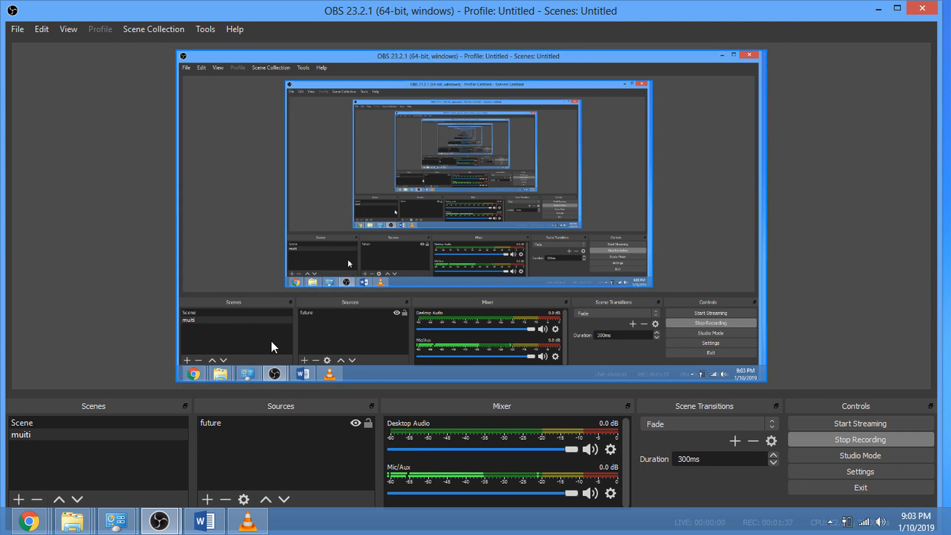
pyautogui.moveTo(229, 365)
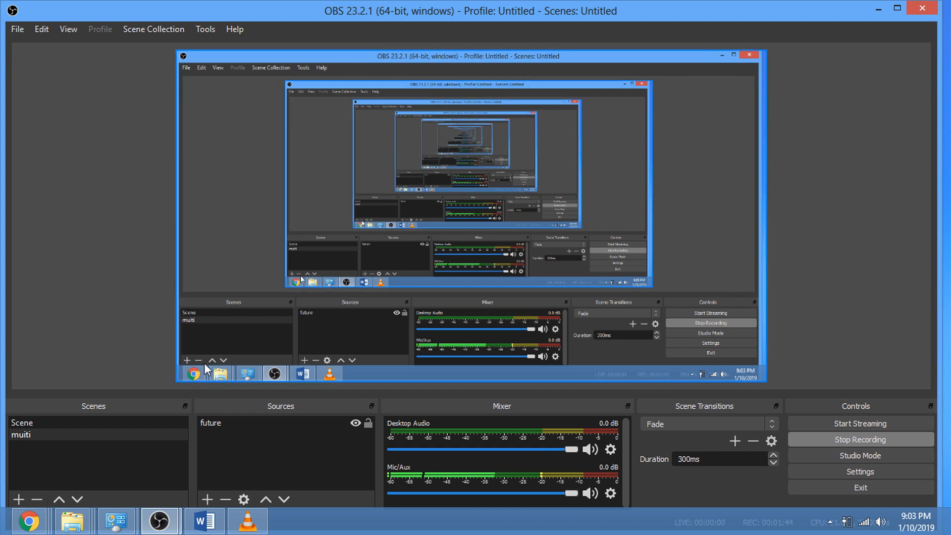
pyautogui.moveTo(159, 383)
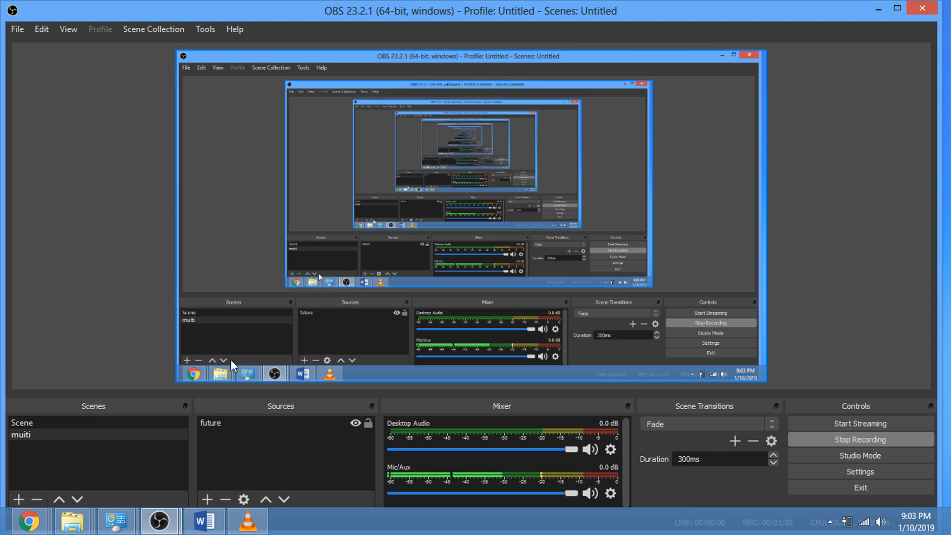
pyautogui.moveTo(267, 370)
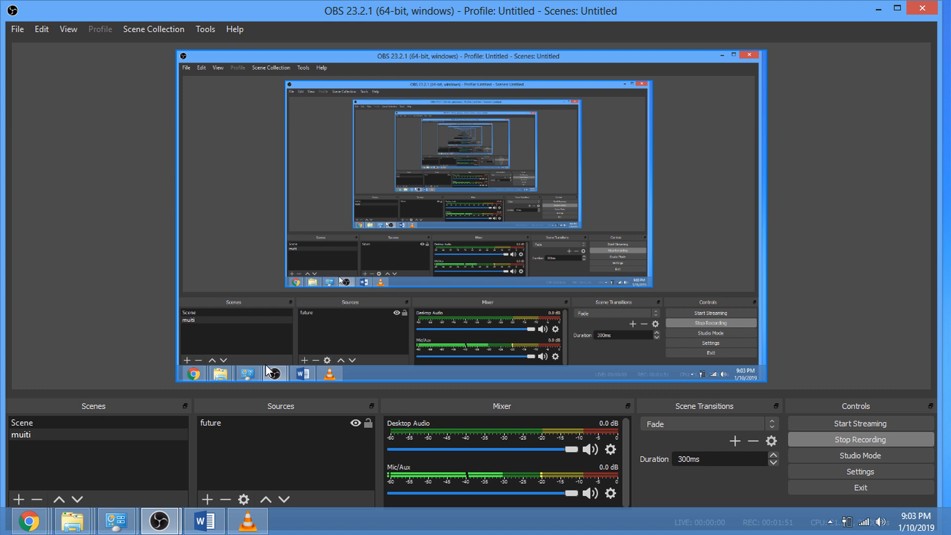